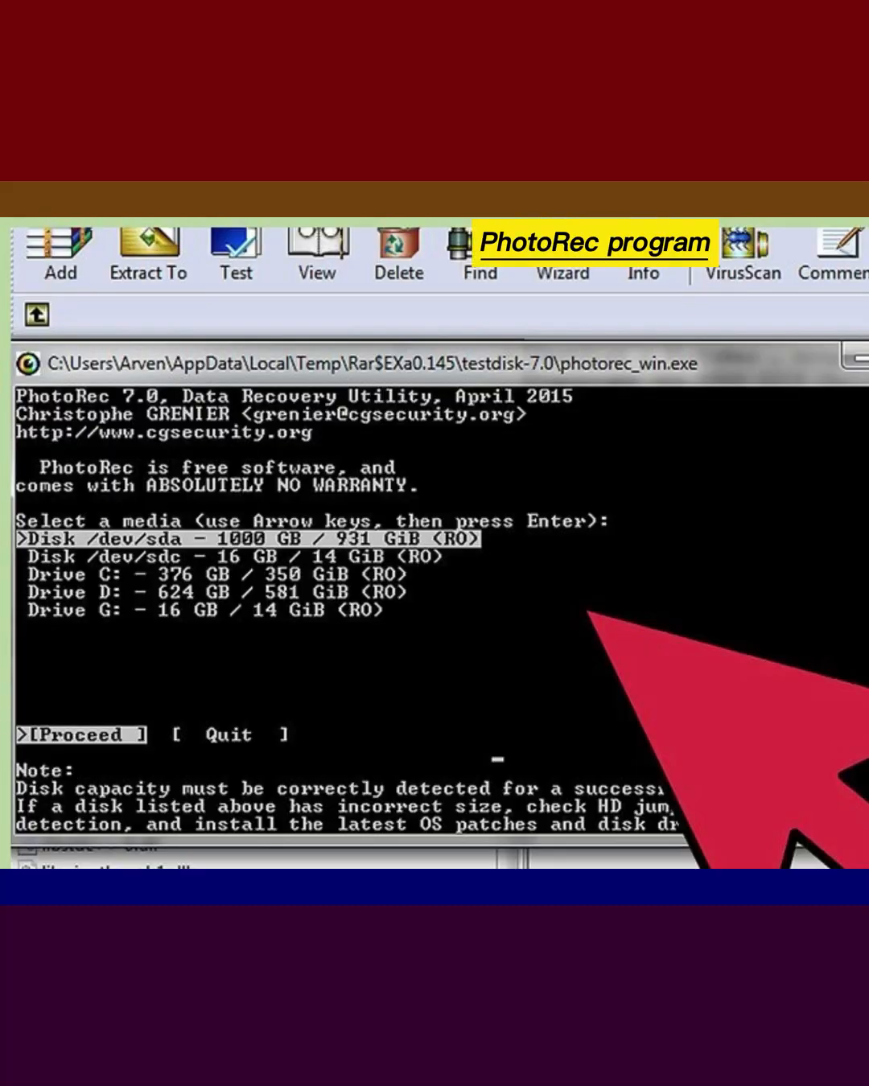
Step: Highlight Disk /dev/sdc, the 16 GB SD card, as the recovery source
key("down")
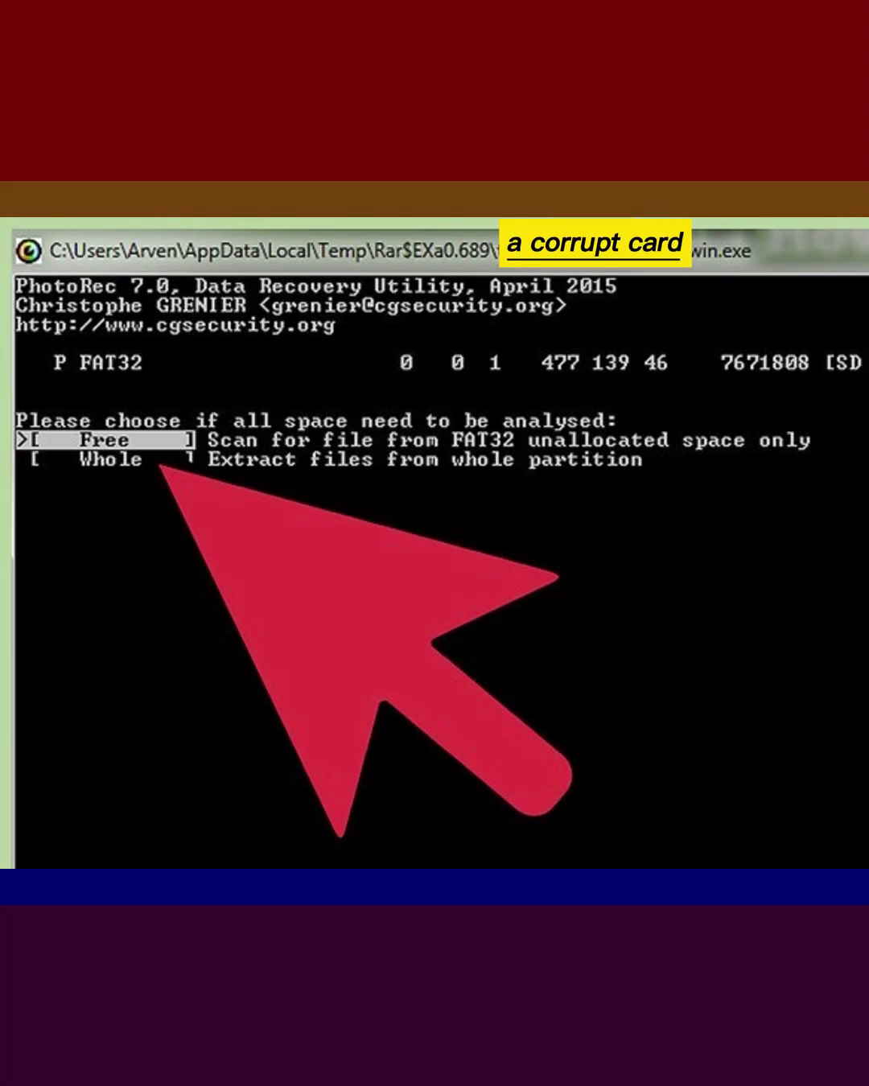
Step: Confirm the FAT32 partition's scan scope to reach the destination folder browser
key("Return")
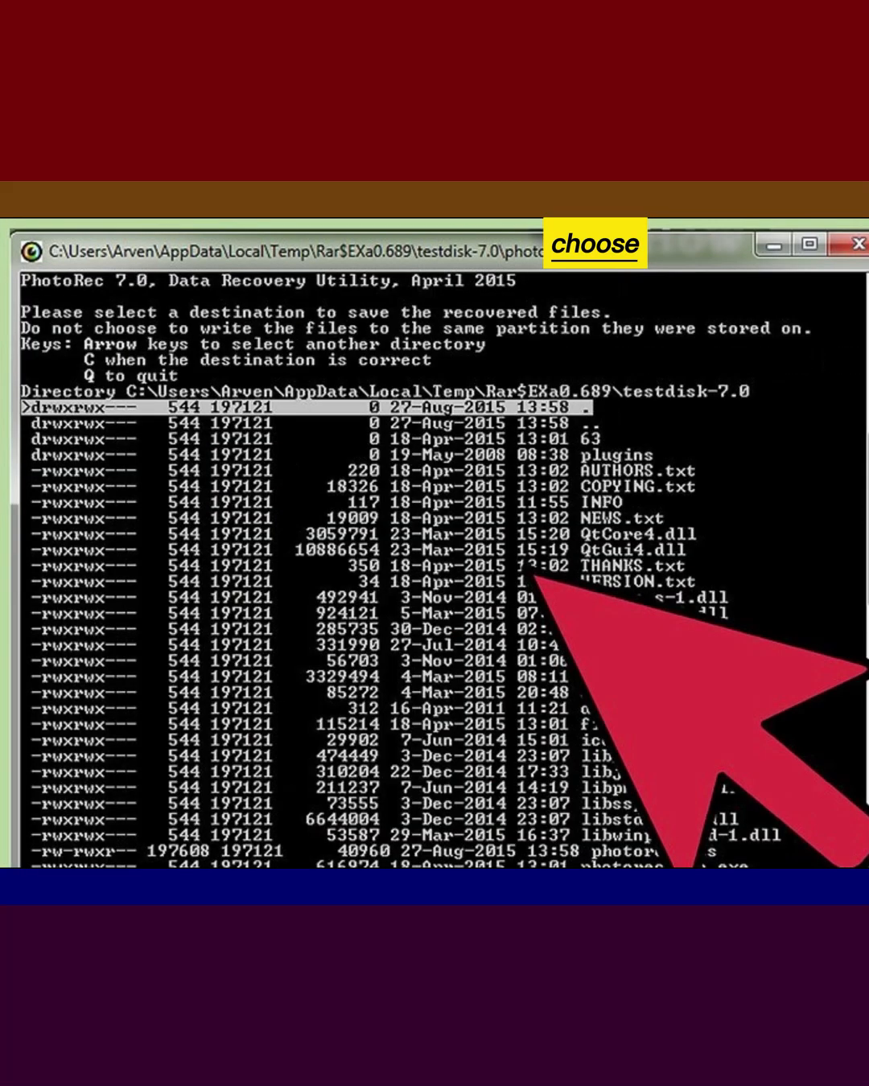